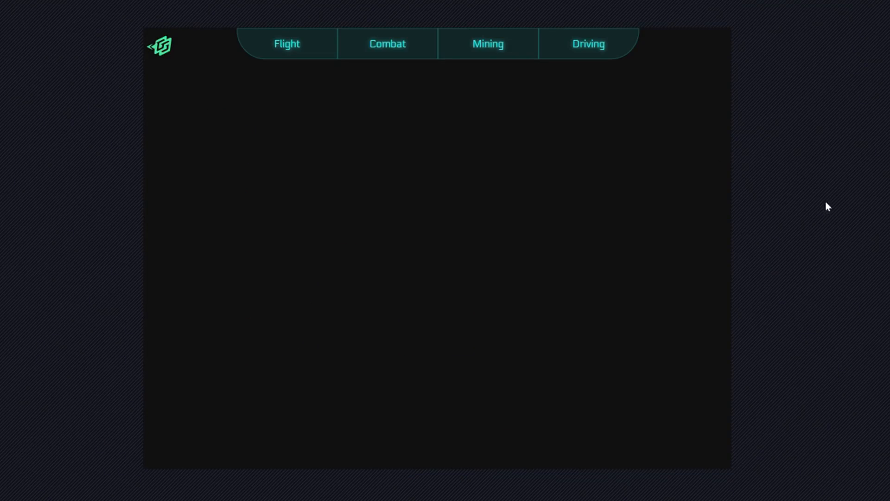
Pause the game so the pause menu appears over the corridor scene.
click(286, 44)
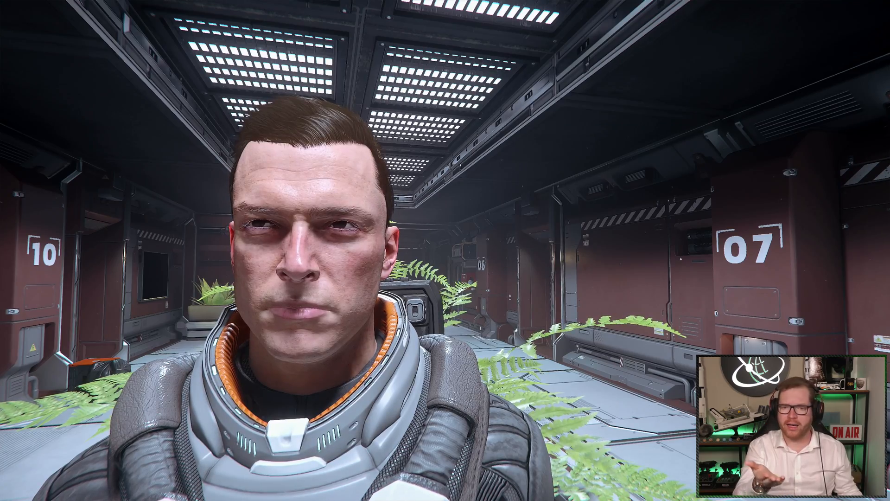
key(Escape)
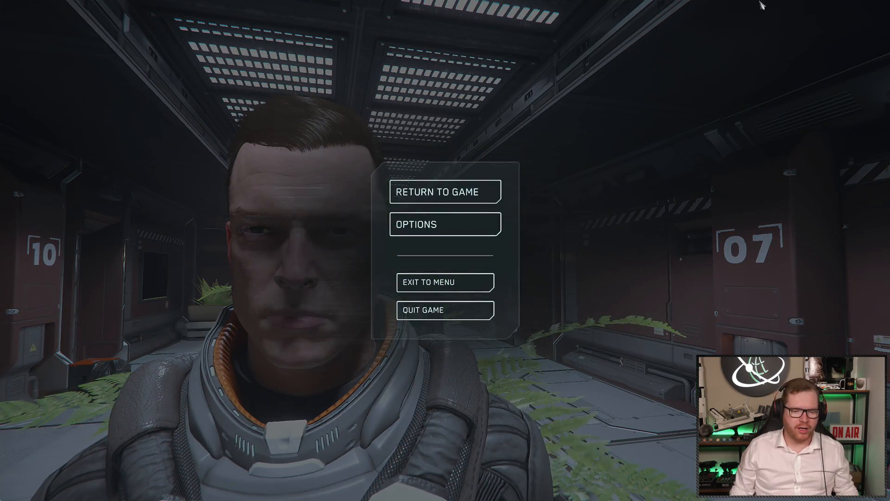
Go to the Comms, FOIP & Head Tracking settings in the game options.
click(445, 223)
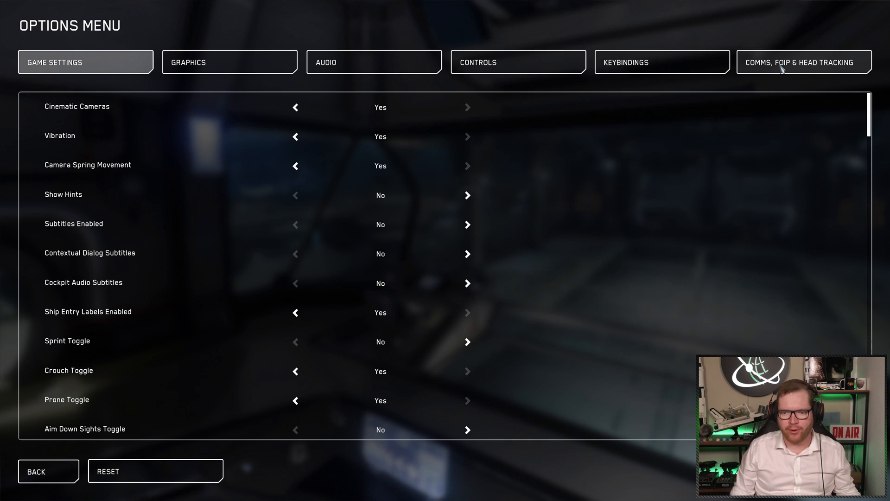
click(803, 62)
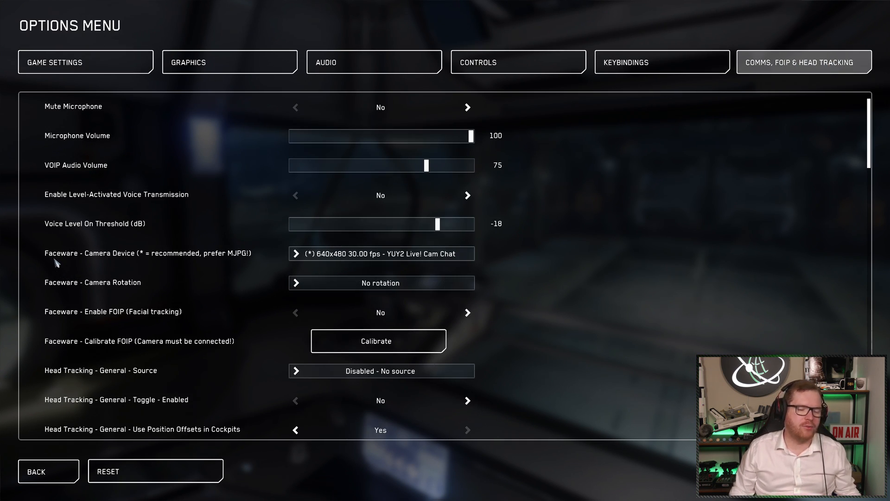
mouse_move(120, 257)
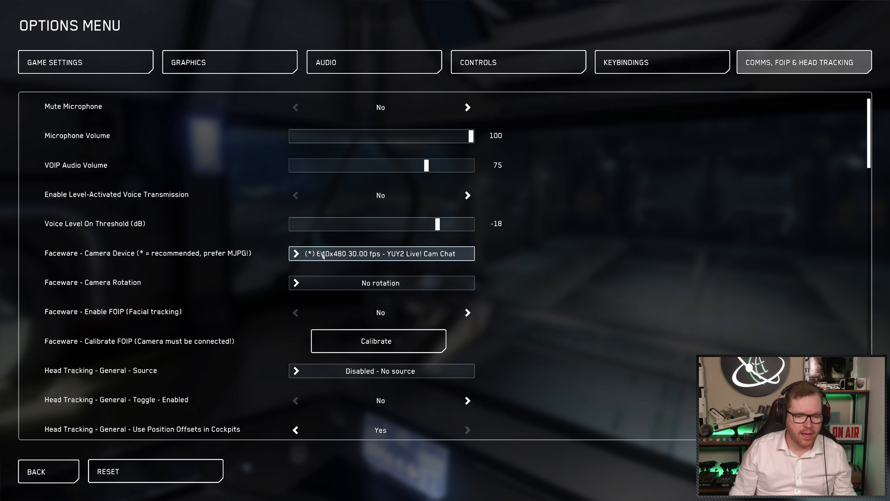
Expand the Faceware camera device list and browse the webcam modes.
click(380, 253)
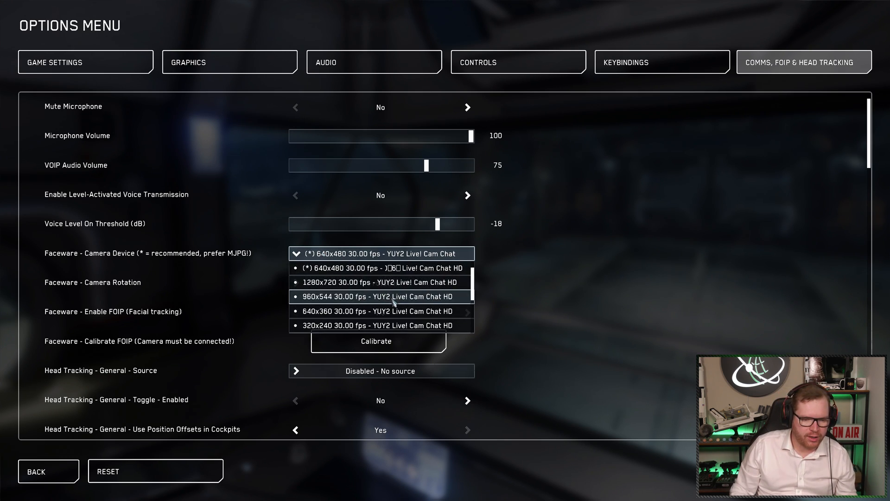
scroll(down, 3)
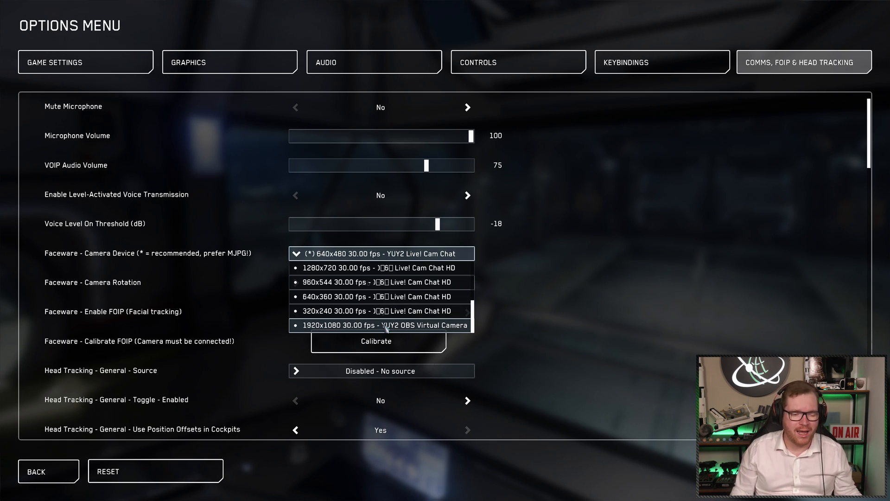
scroll(down, 3)
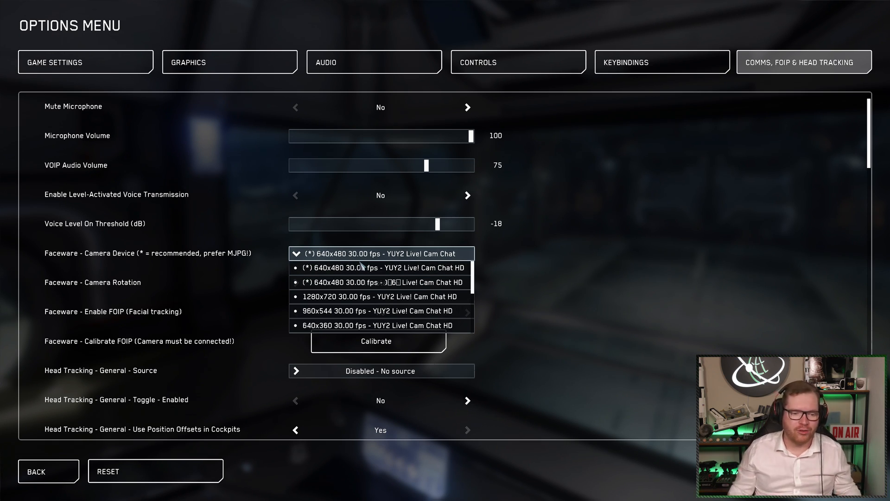
mouse_move(307, 256)
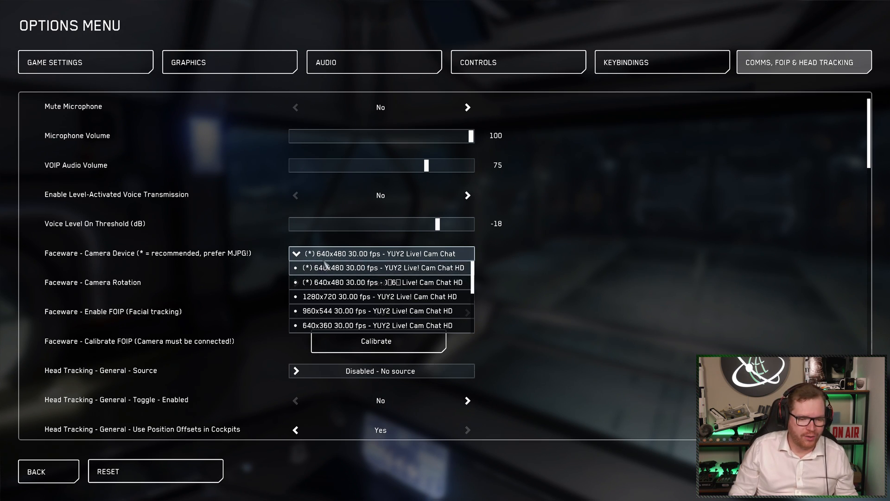
mouse_move(355, 278)
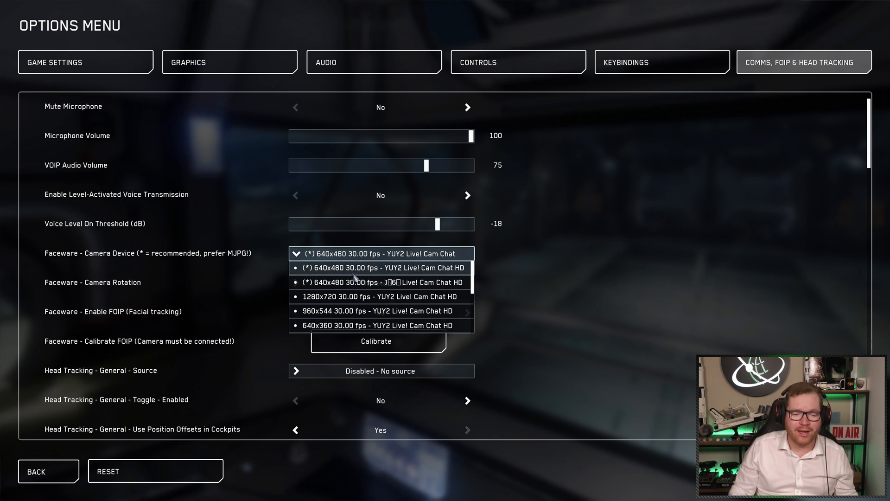
Keep the 640x480 webcam selected and set Faceware - Enable FOIP to Yes.
click(380, 253)
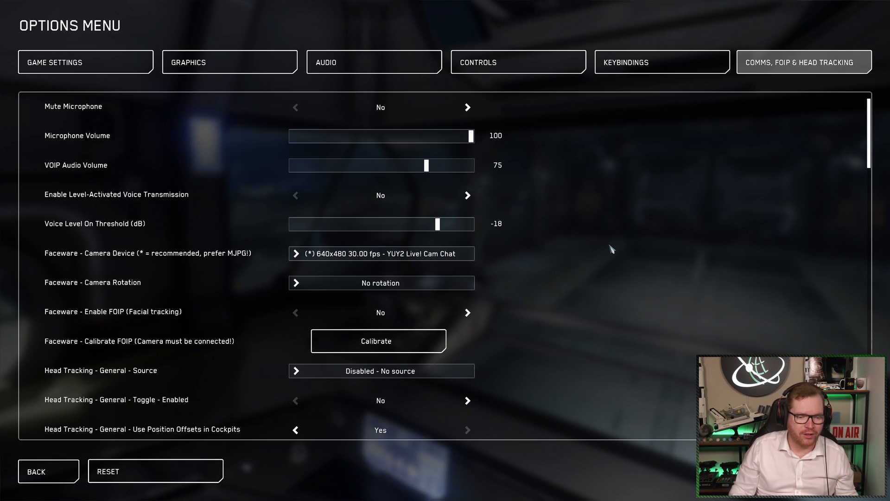
mouse_move(69, 318)
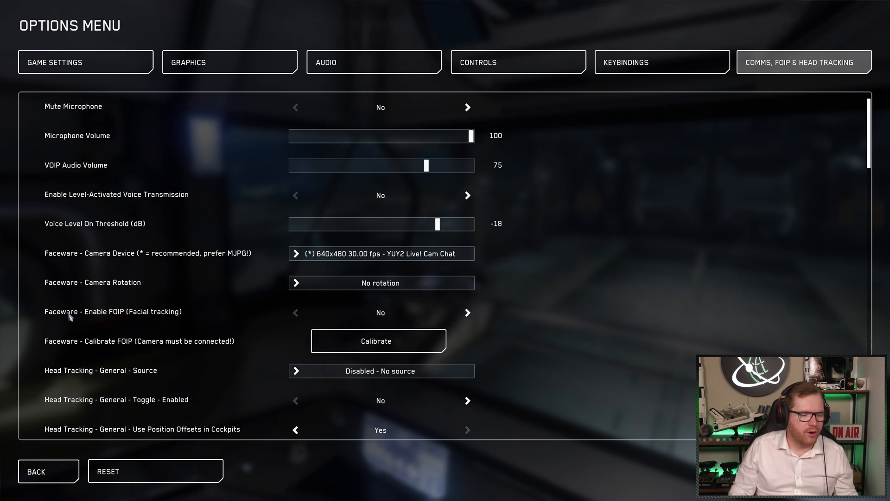
mouse_move(121, 320)
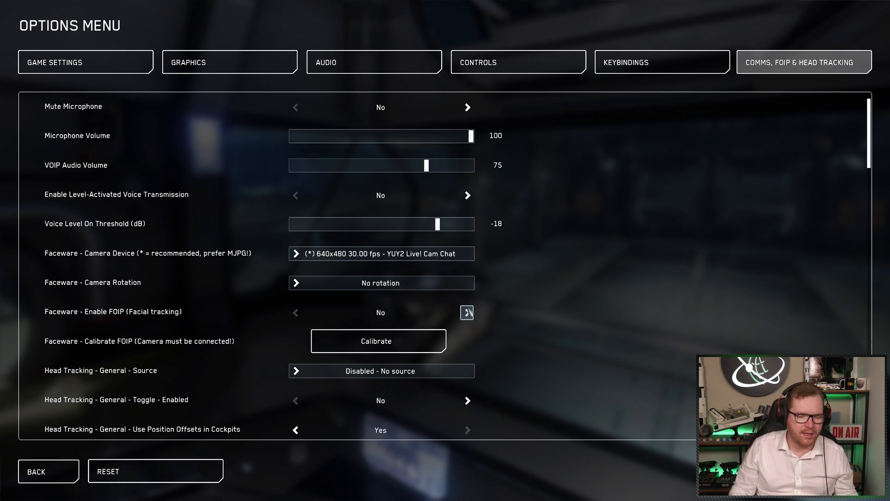
click(467, 312)
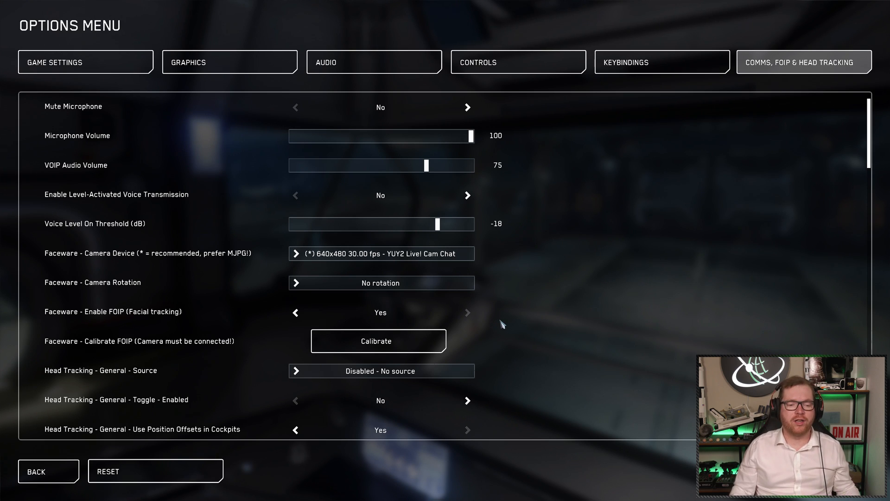
mouse_move(418, 339)
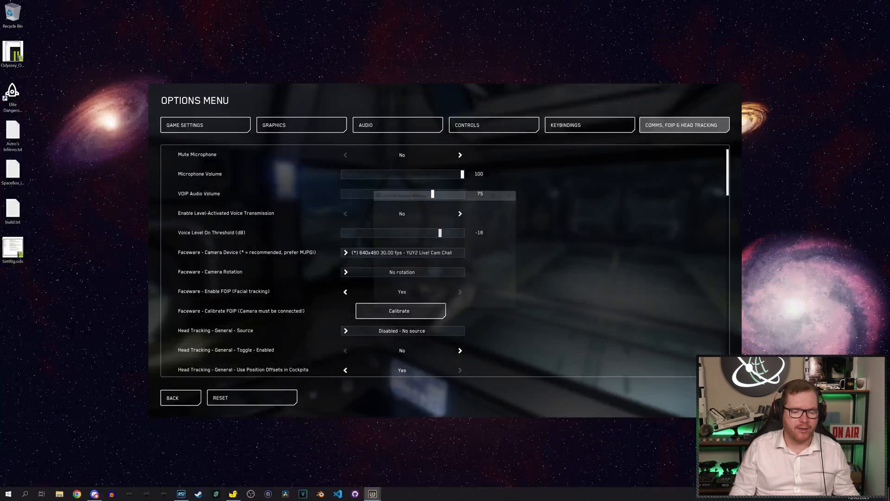
Leave the options and return to the pause menu.
click(400, 310)
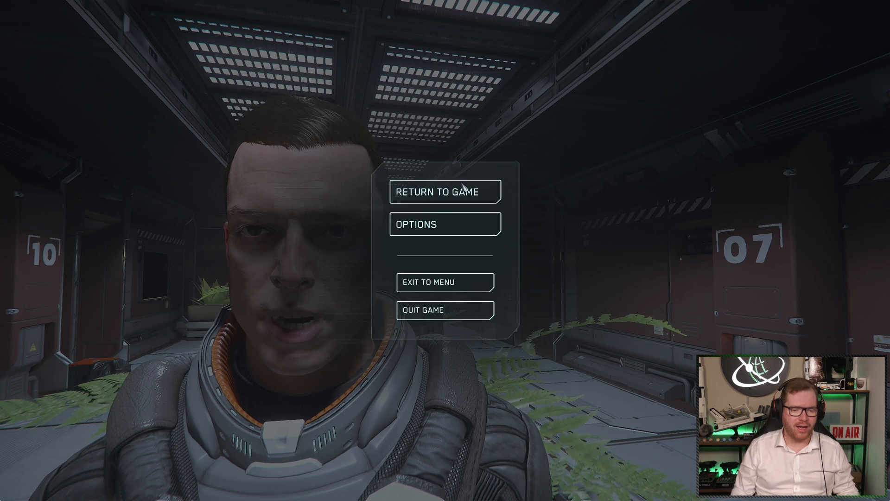
Reopen the options menu on the Game Settings page.
click(444, 191)
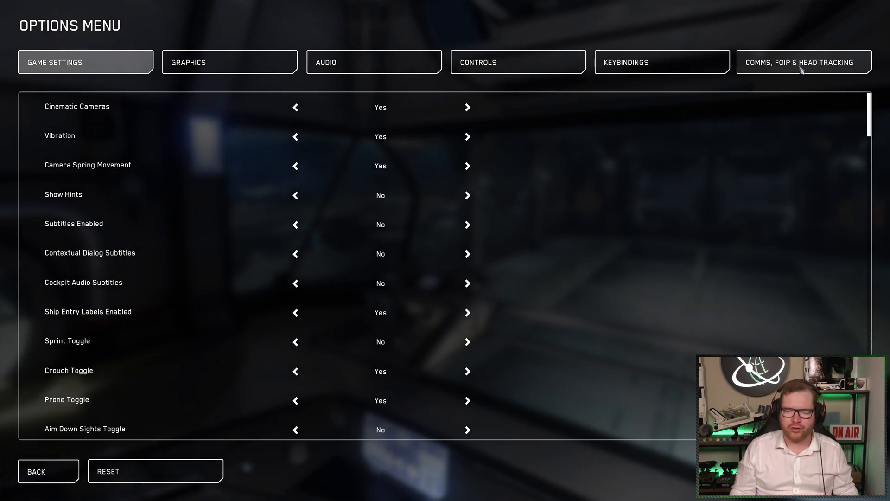
Set Head Tracking - General - Source to Faceware.
click(803, 62)
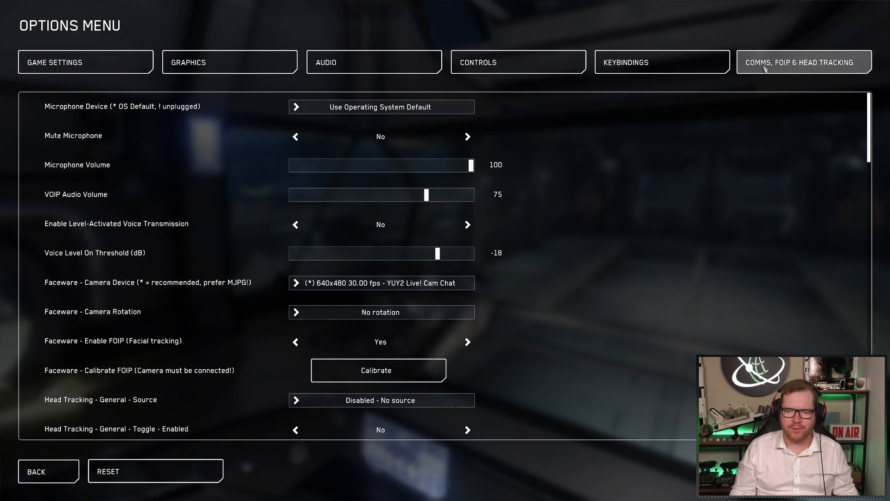
mouse_move(513, 192)
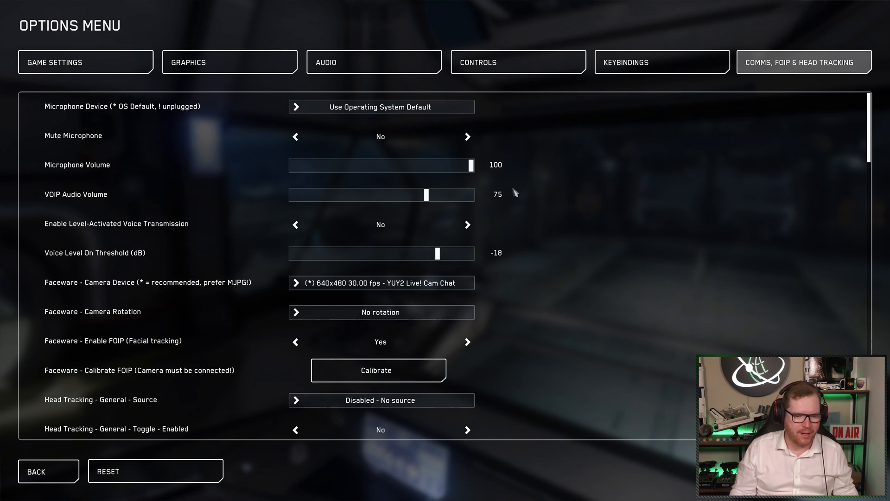
scroll(down, 3)
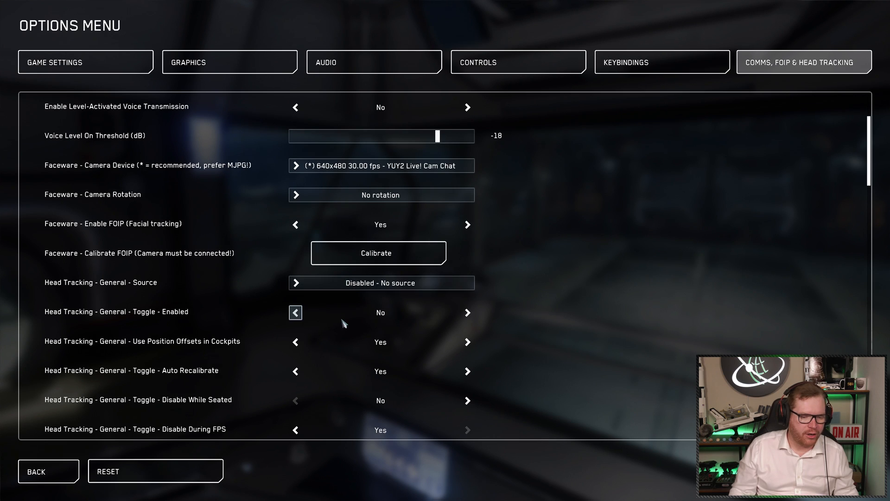
mouse_move(88, 292)
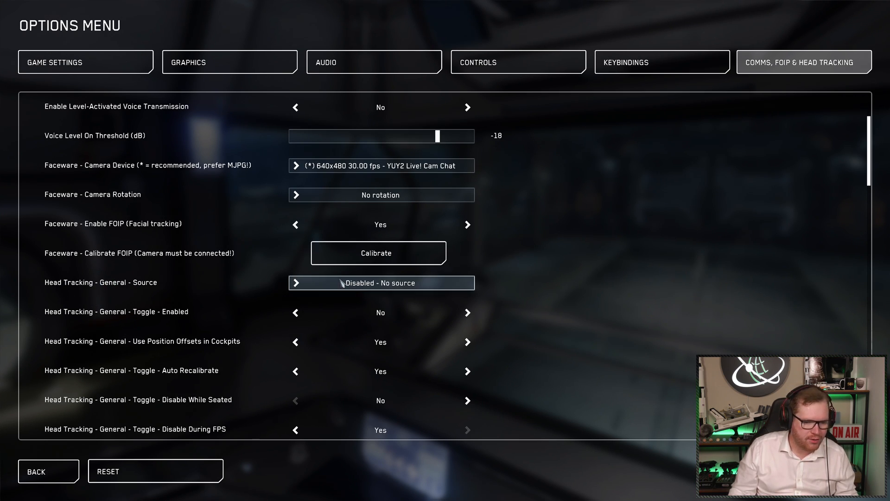
mouse_move(70, 299)
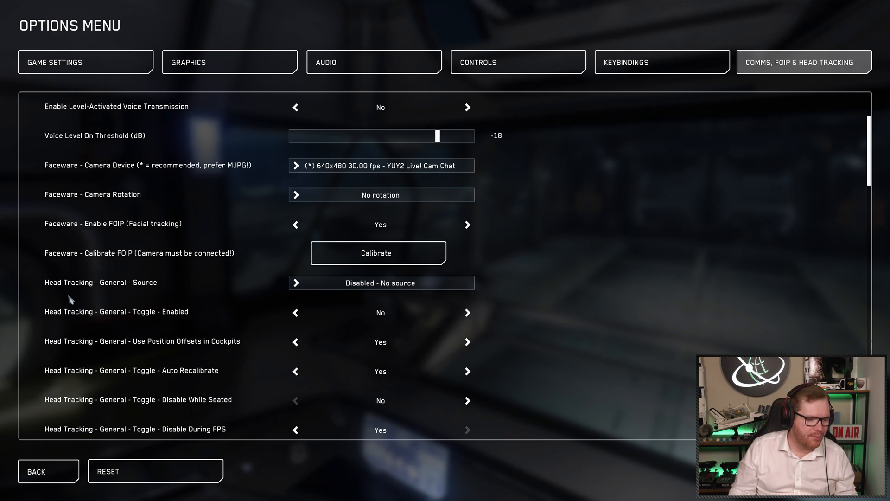
click(381, 283)
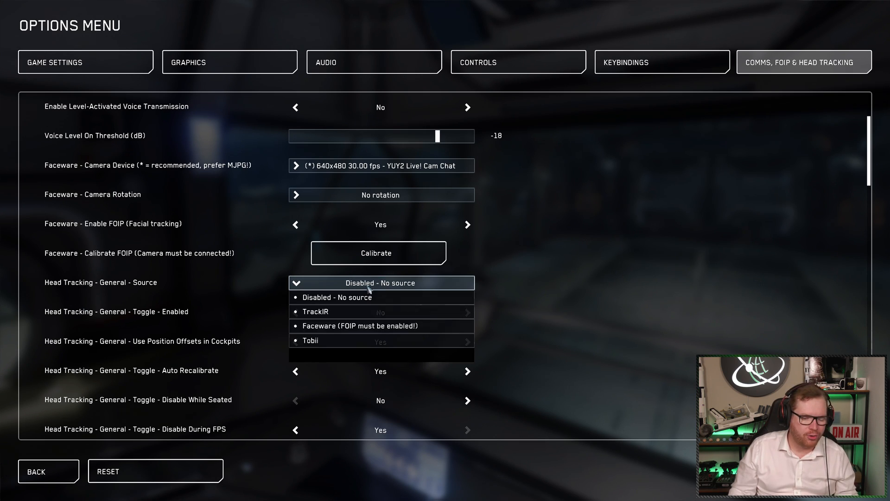
mouse_move(353, 297)
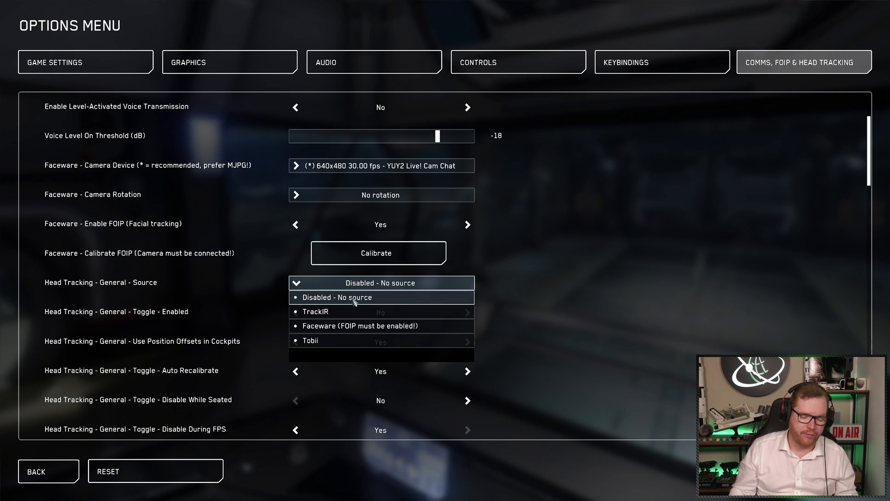
mouse_move(346, 311)
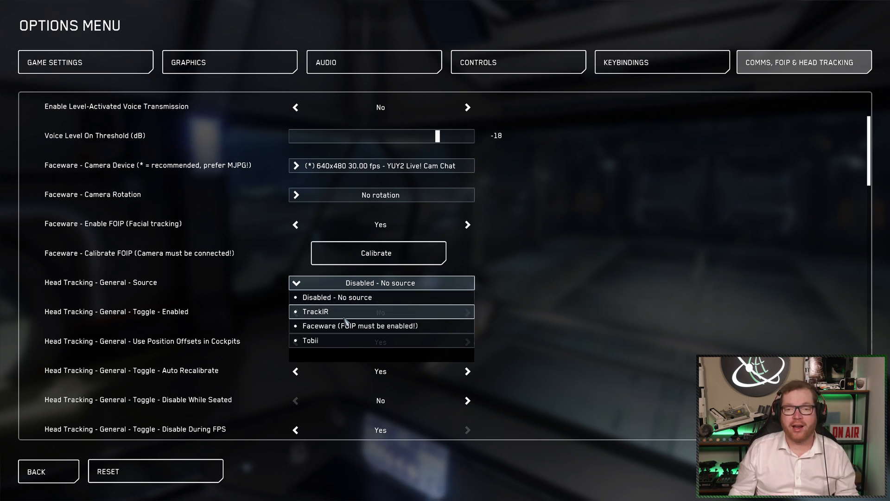
mouse_move(381, 326)
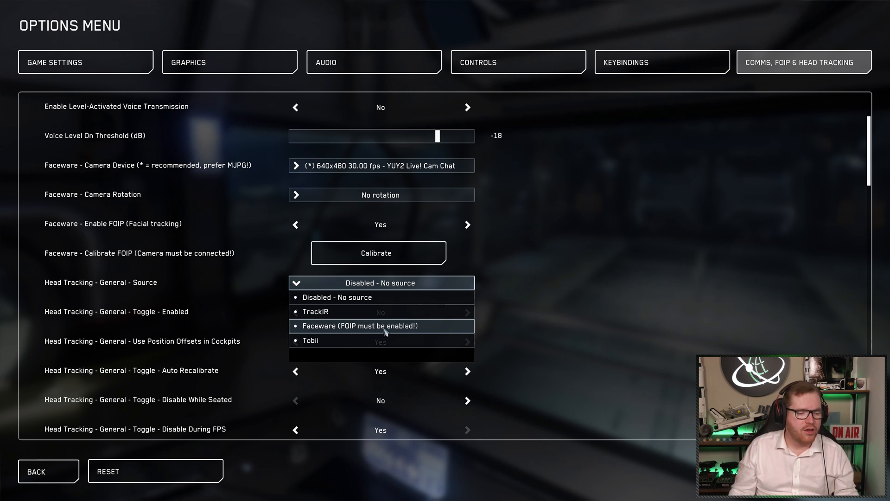
click(381, 325)
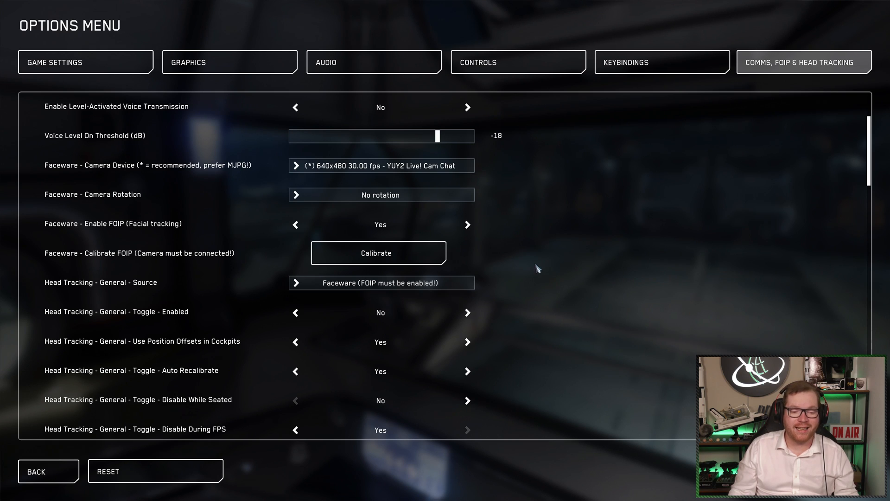
Set Head Tracking - Toggle - Disable During FPS to No.
scroll(down, 3)
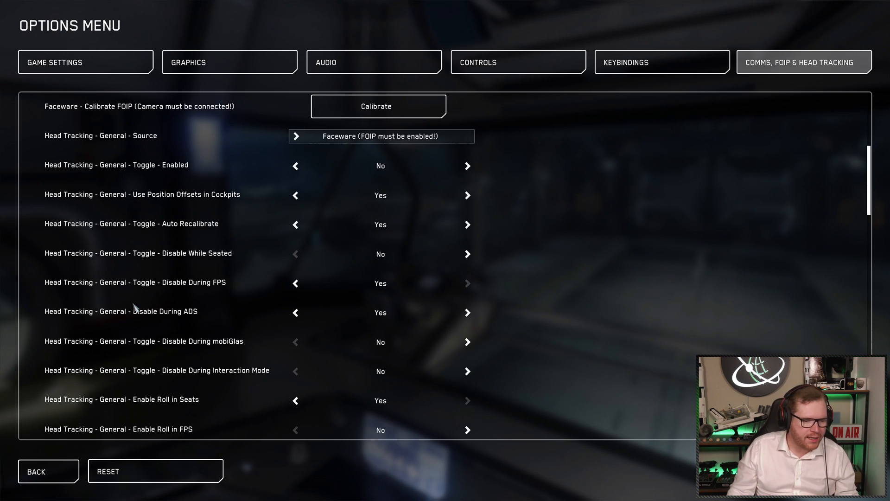
mouse_move(168, 198)
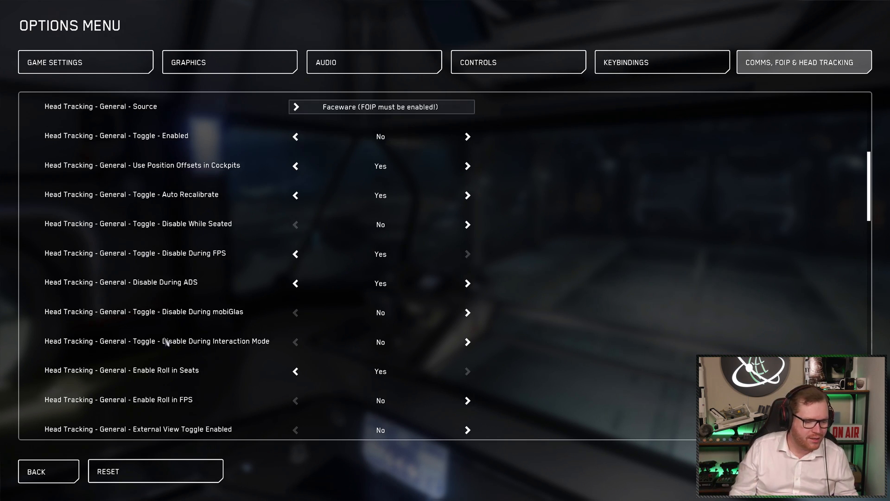
mouse_move(399, 404)
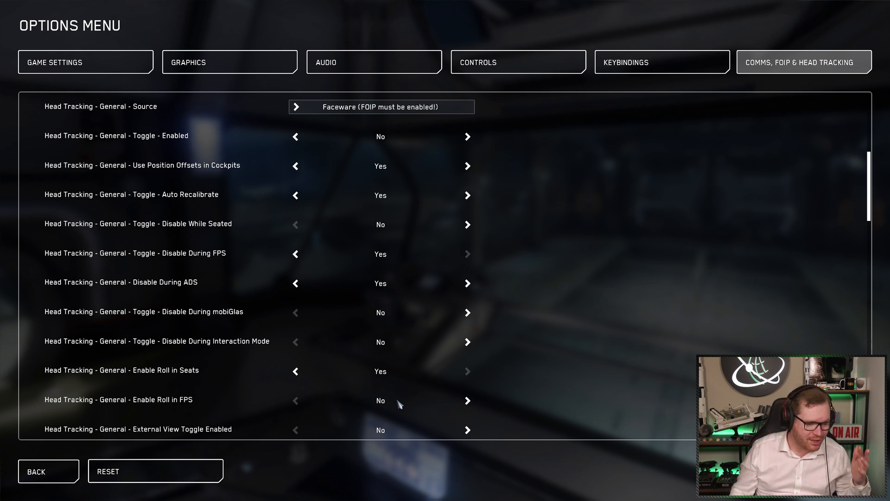
mouse_move(371, 261)
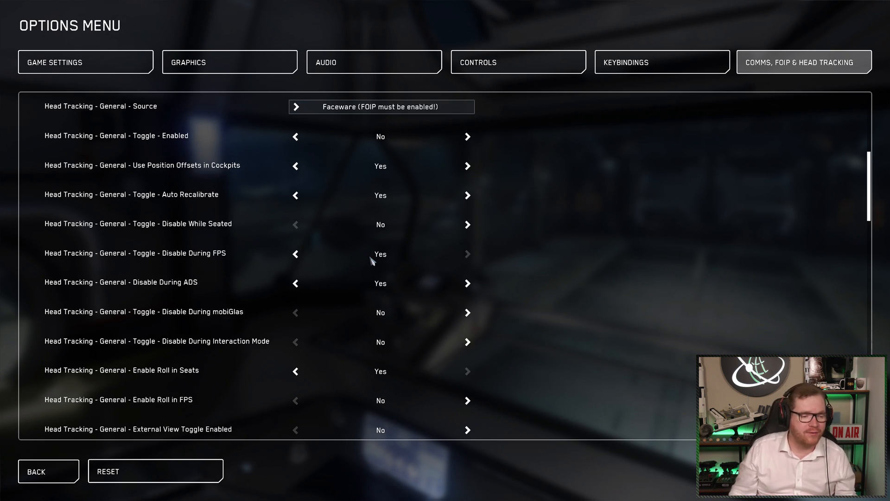
click(295, 254)
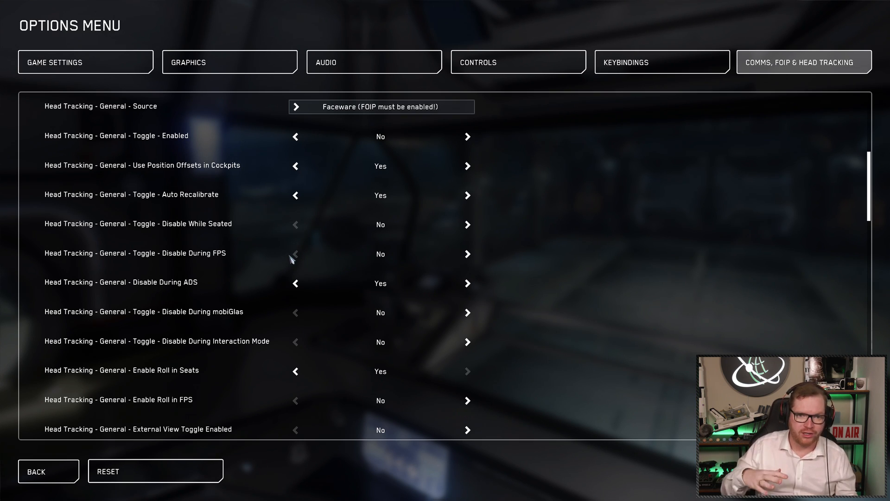
mouse_move(215, 256)
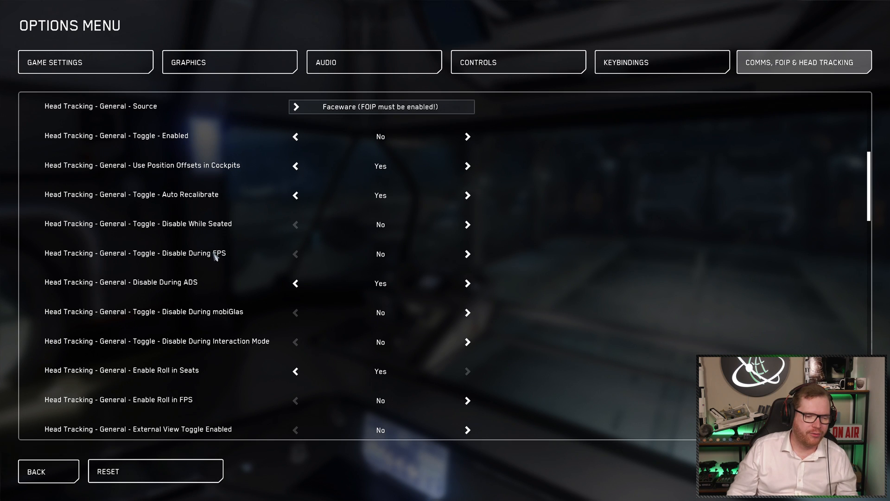
mouse_move(634, 236)
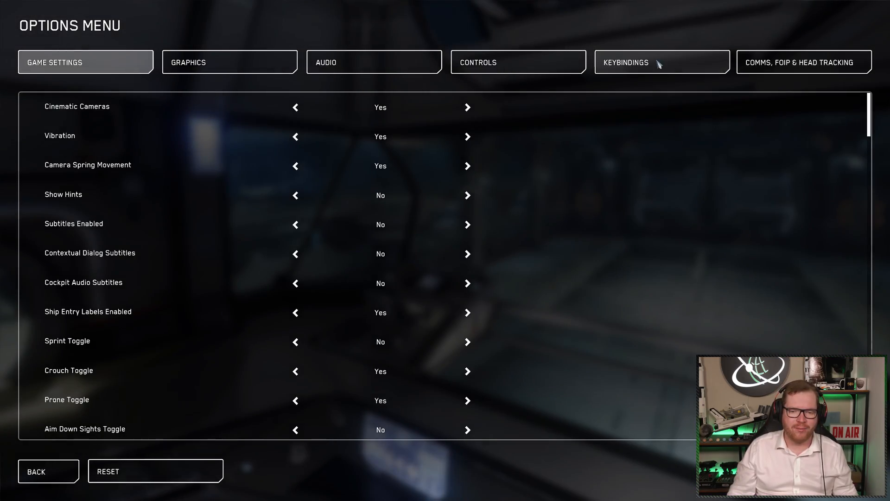
Go to Advanced Controls Customization and expand the VOIP, FOIP and Head Tracking keybinds.
click(661, 63)
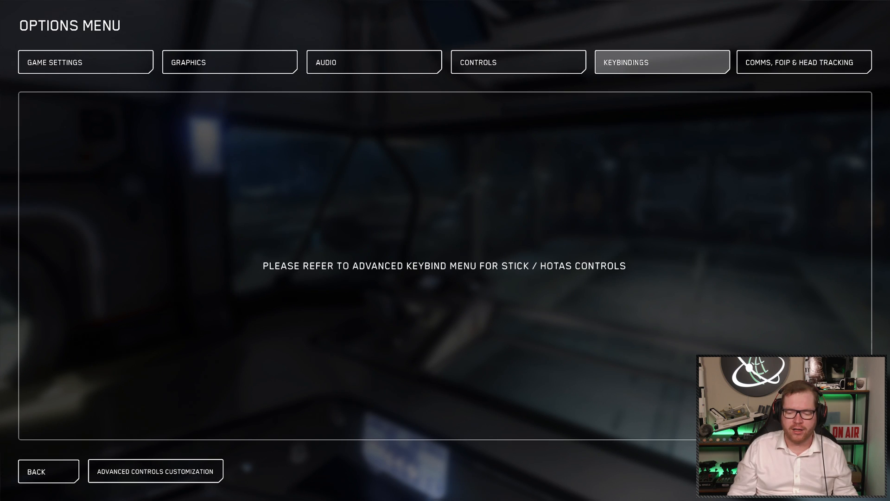
click(155, 470)
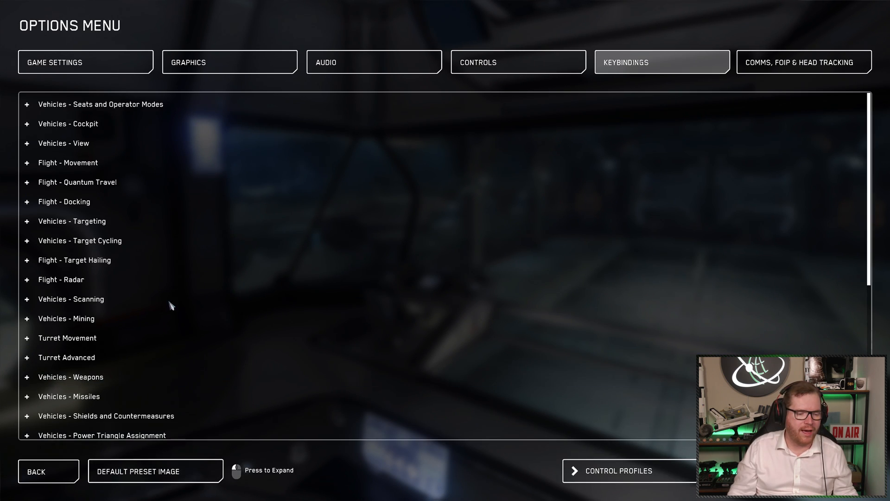
scroll(down, 3)
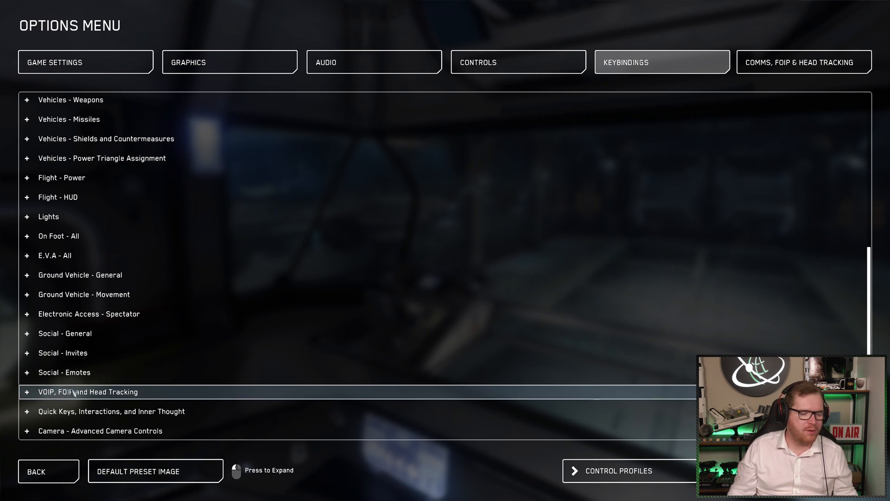
click(88, 391)
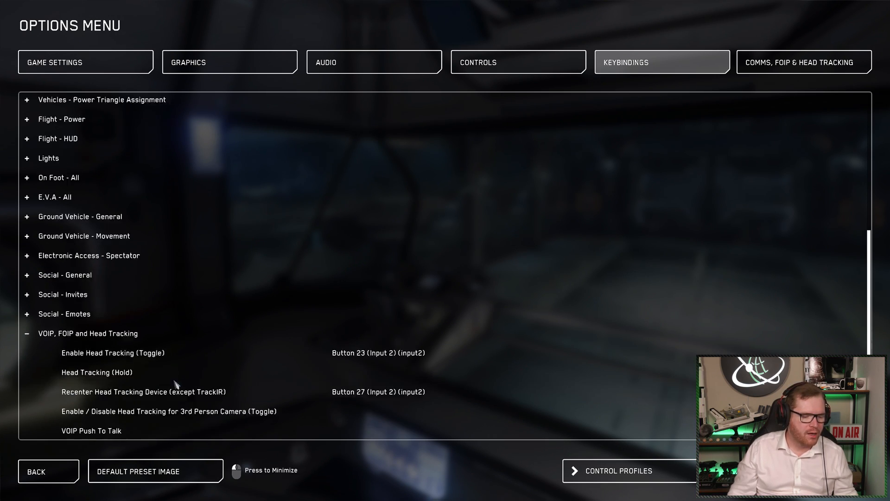
scroll(down, 3)
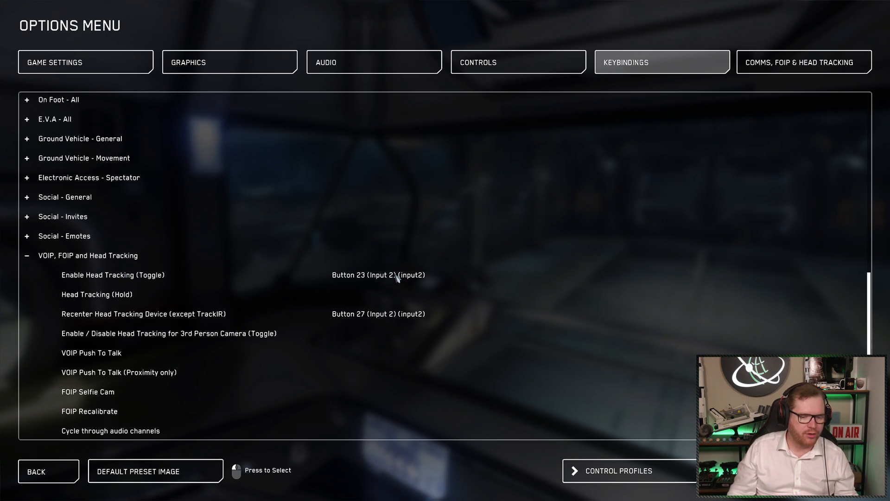
mouse_move(92, 279)
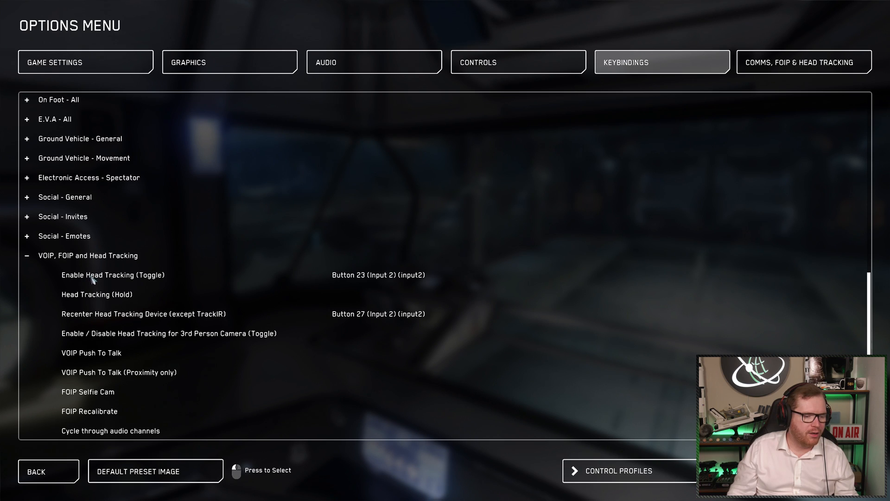
Rebind Enable Head Tracking (Toggle) to Button 25 and begin rebinding Recenter.
click(112, 274)
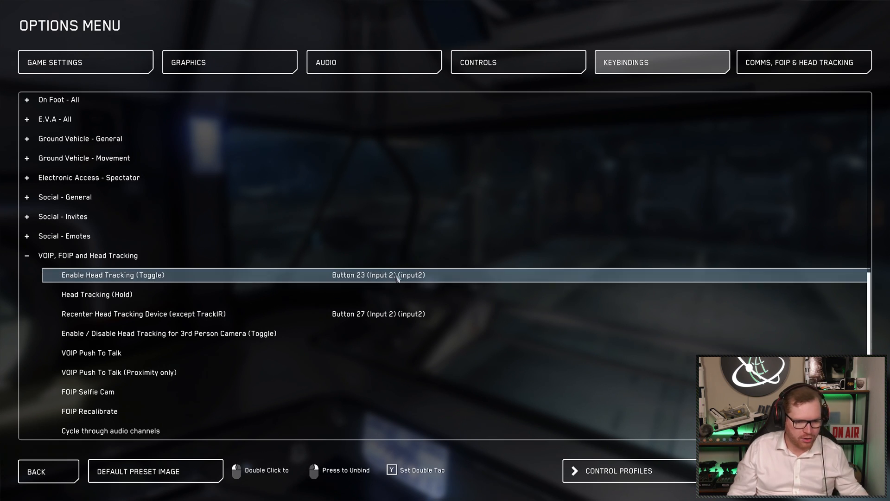
double_click(379, 275)
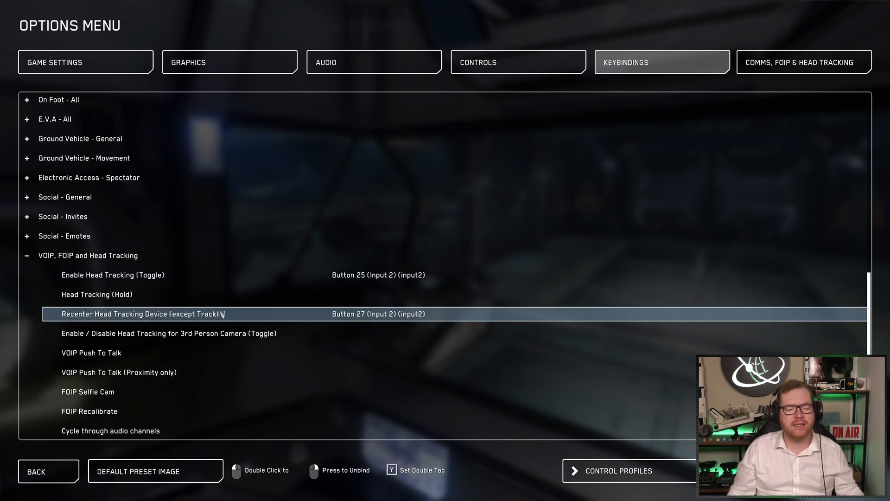
mouse_move(417, 318)
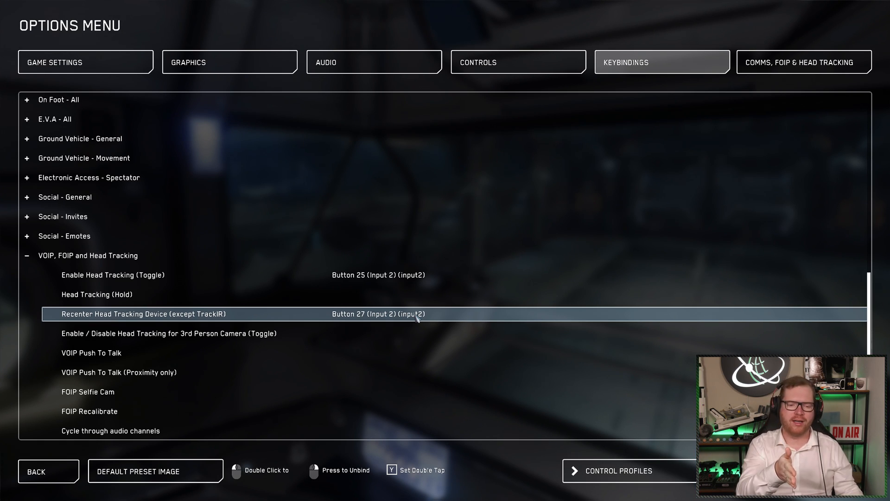
double_click(377, 314)
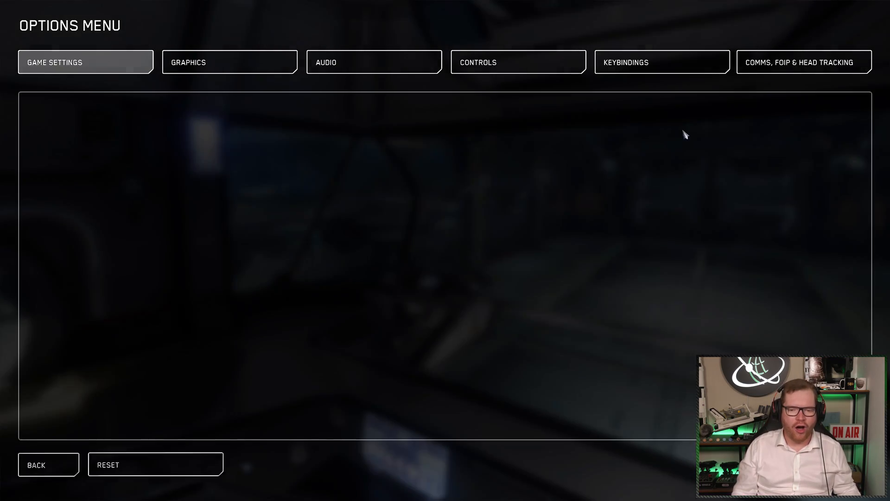
Scroll the Comms, FOIP & Head Tracking page down to the Faceware dead zone sliders.
click(803, 62)
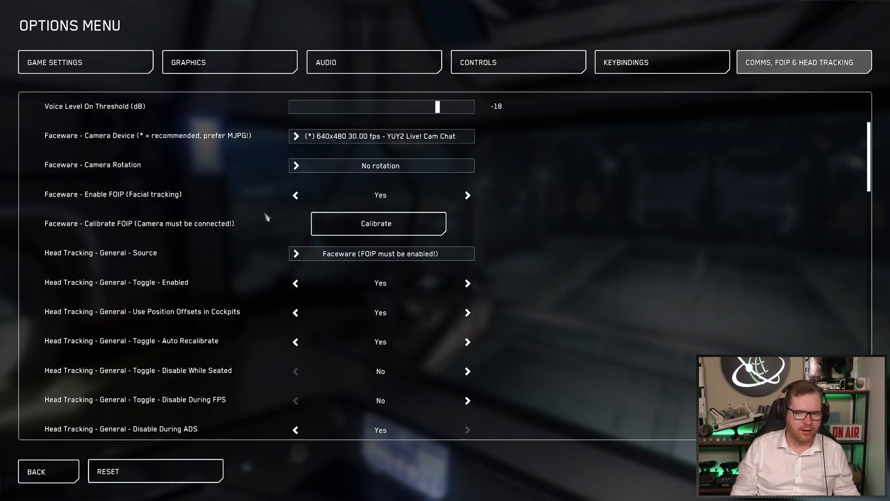
scroll(down, 3)
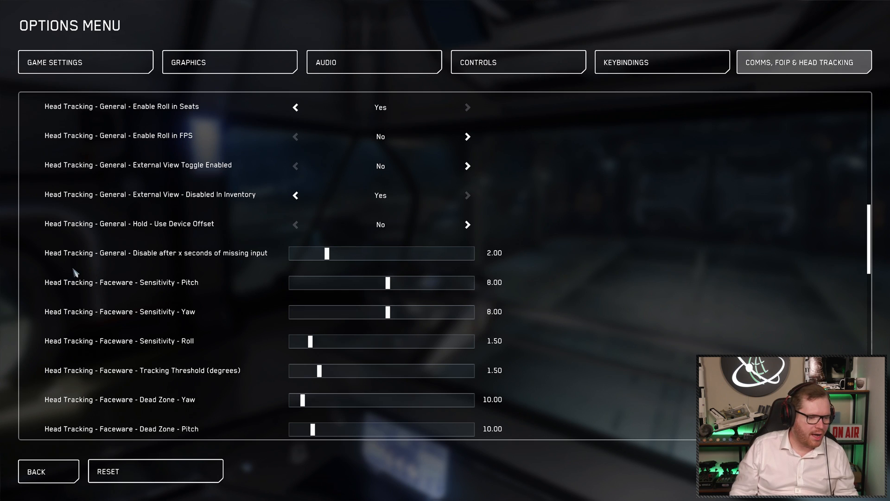
scroll(down, 3)
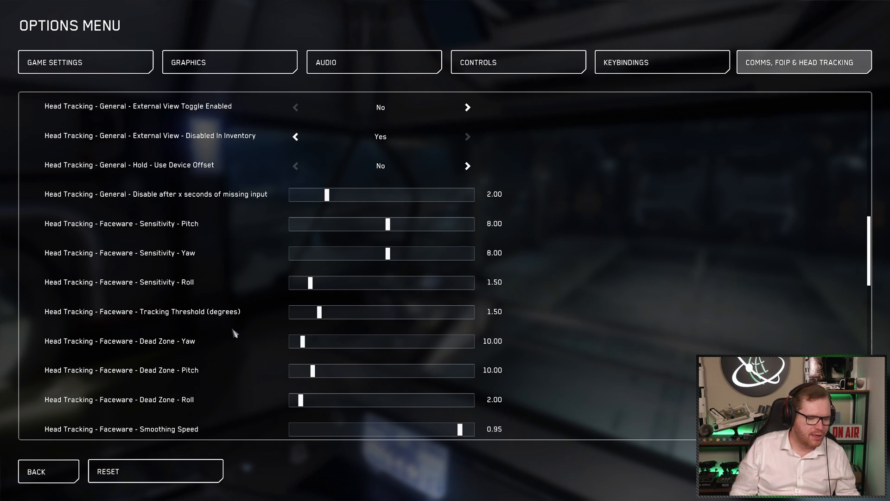
scroll(down, 3)
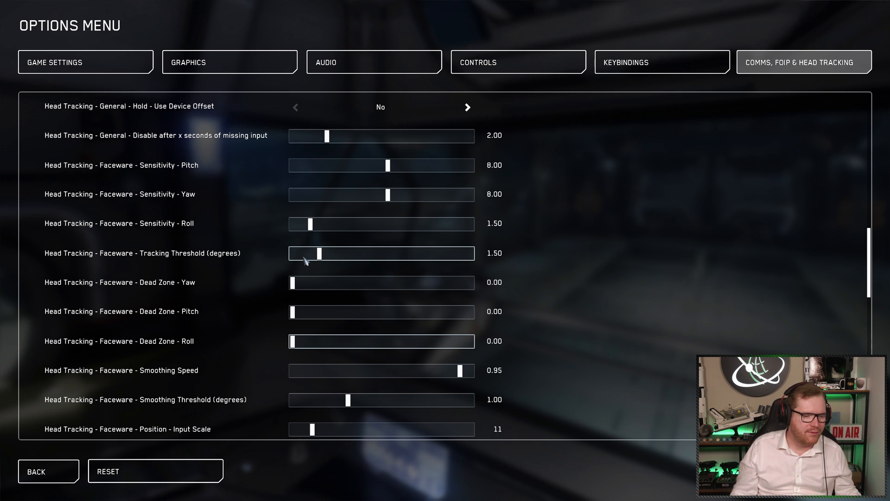
scroll(down, 3)
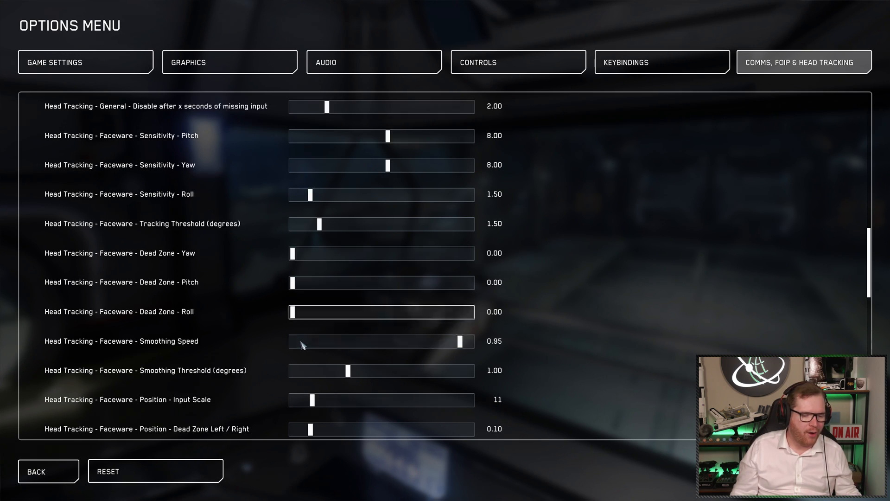
scroll(down, 3)
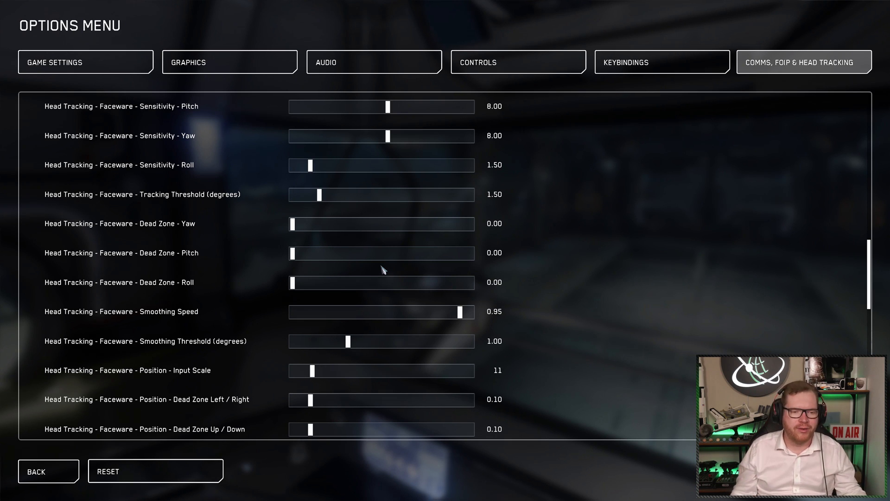
mouse_move(178, 485)
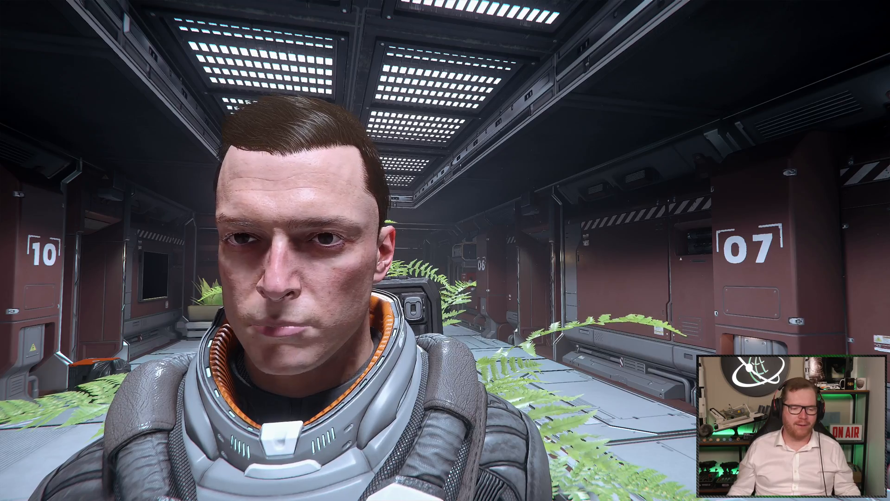
Reopen the options on the Comms, FOIP & Head Tracking page to expand the source list.
key(Escape)
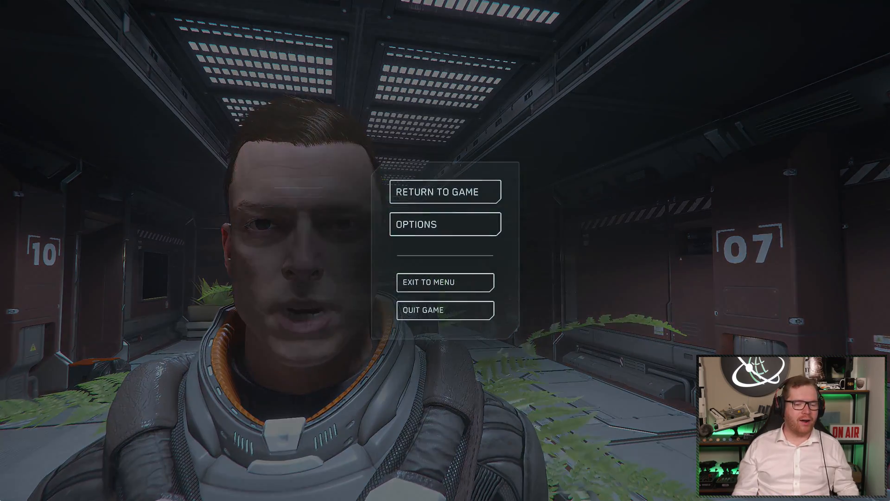
click(444, 223)
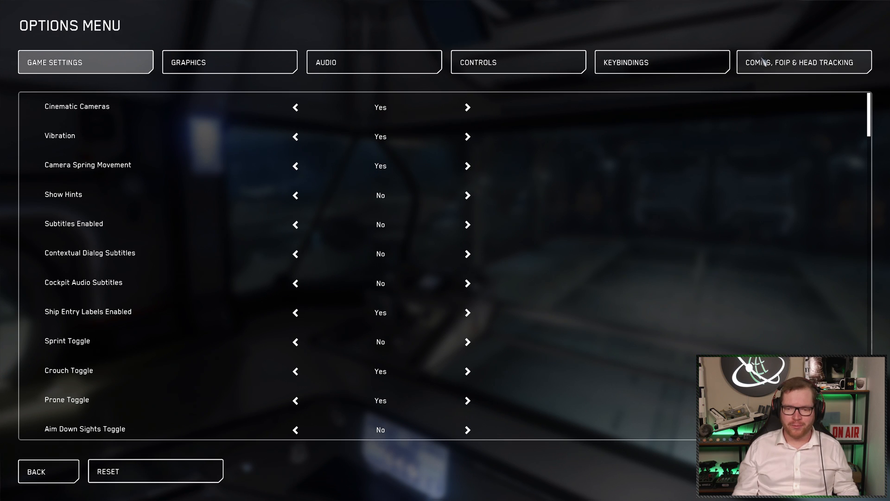
click(803, 61)
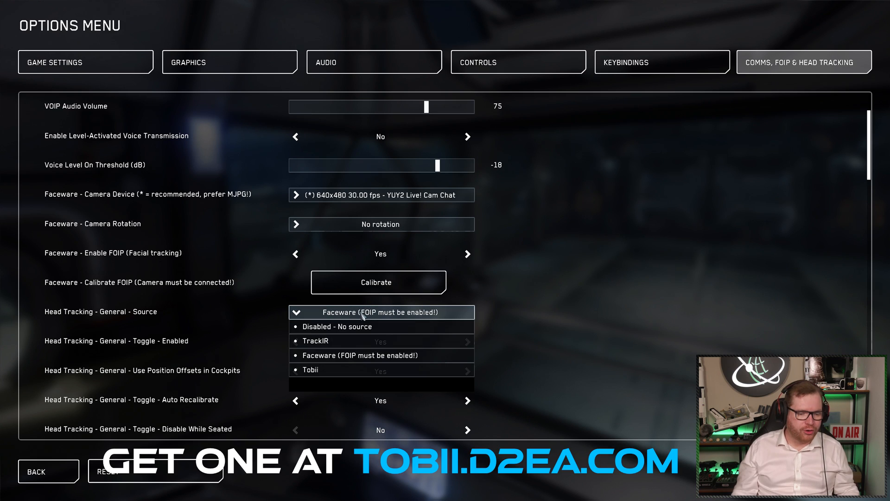
mouse_move(334, 370)
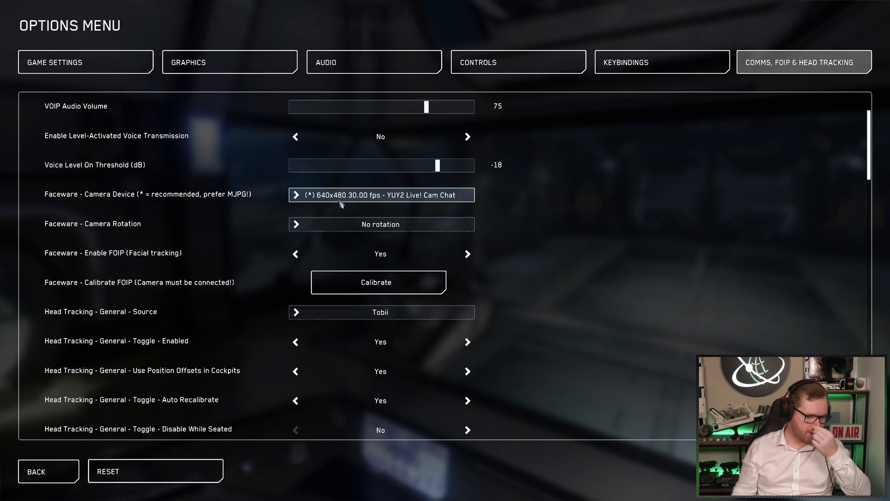
scroll(down, 3)
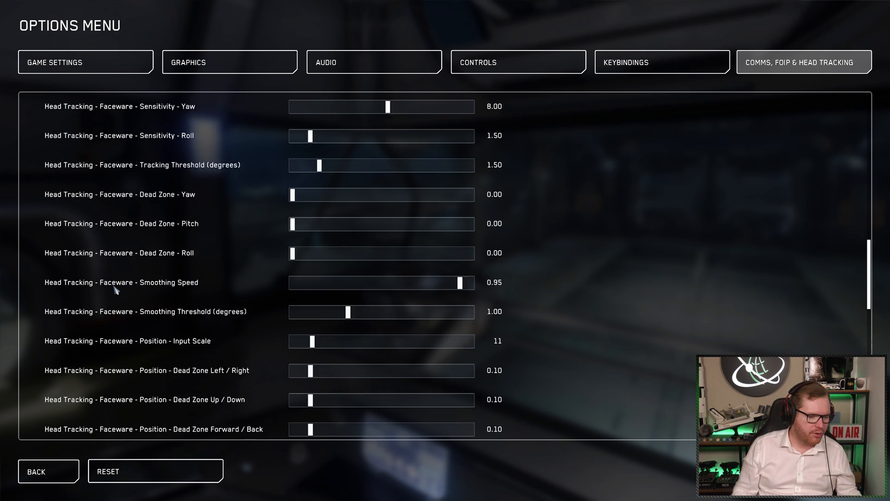
scroll(down, 3)
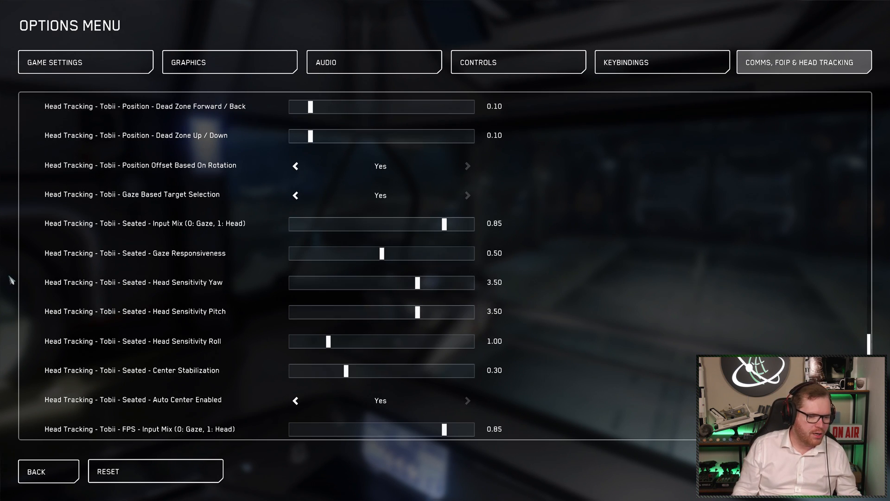
scroll(down, 3)
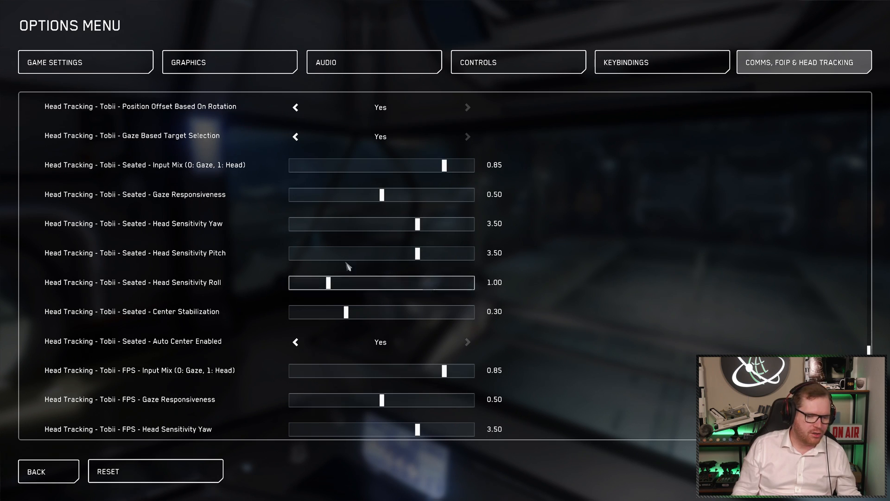
scroll(down, 3)
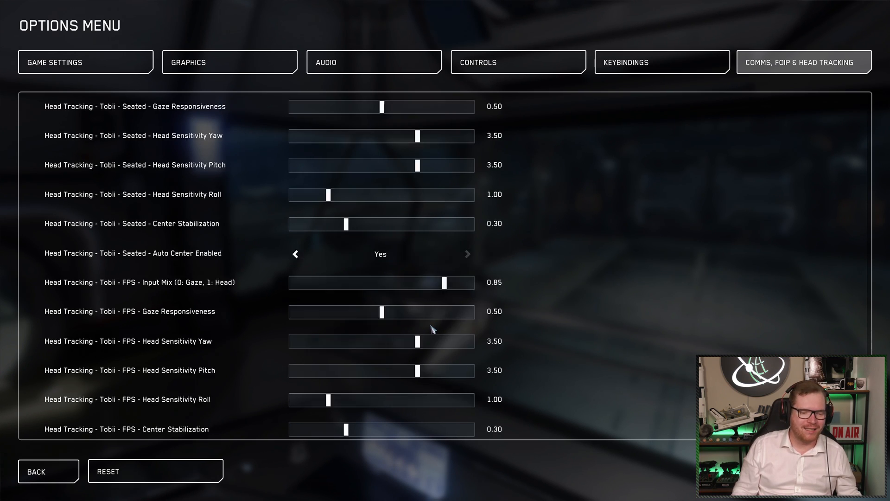
scroll(down, 3)
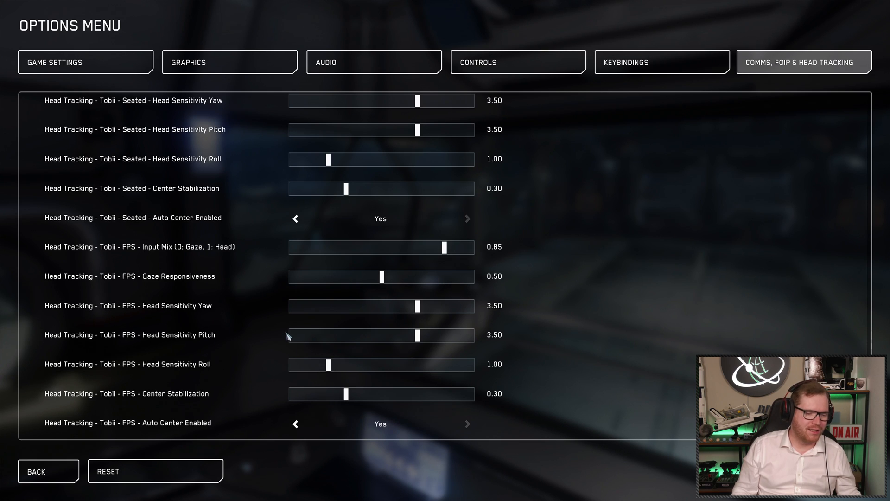
scroll(up, 3)
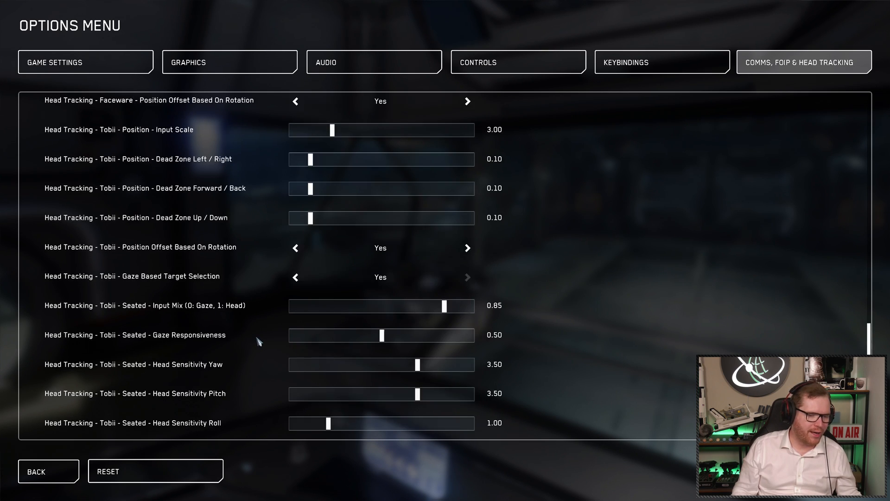
scroll(up, 3)
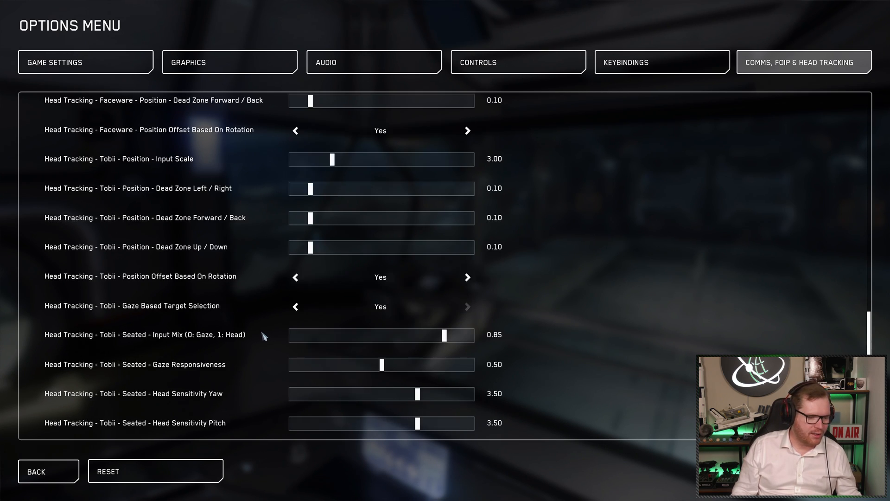
mouse_move(118, 305)
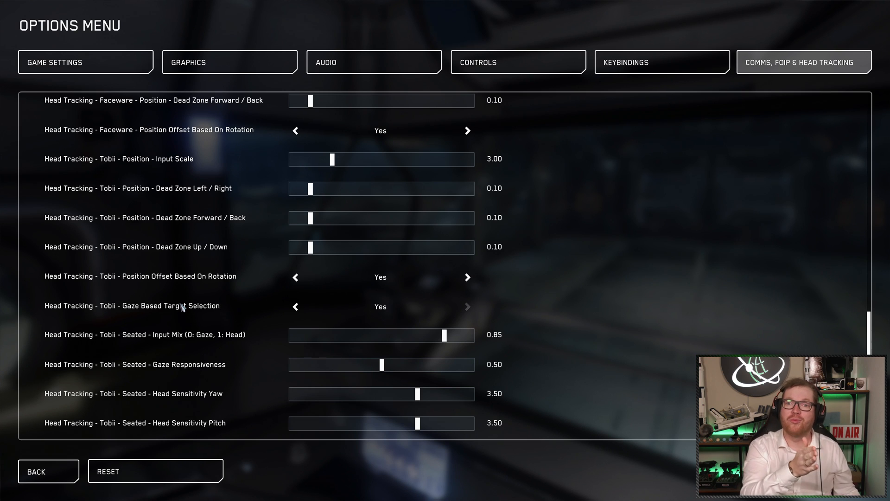
mouse_move(741, 212)
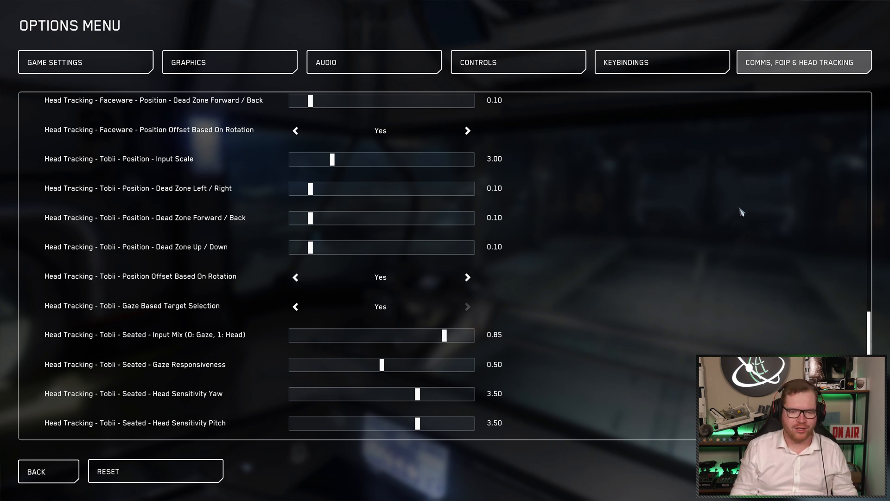